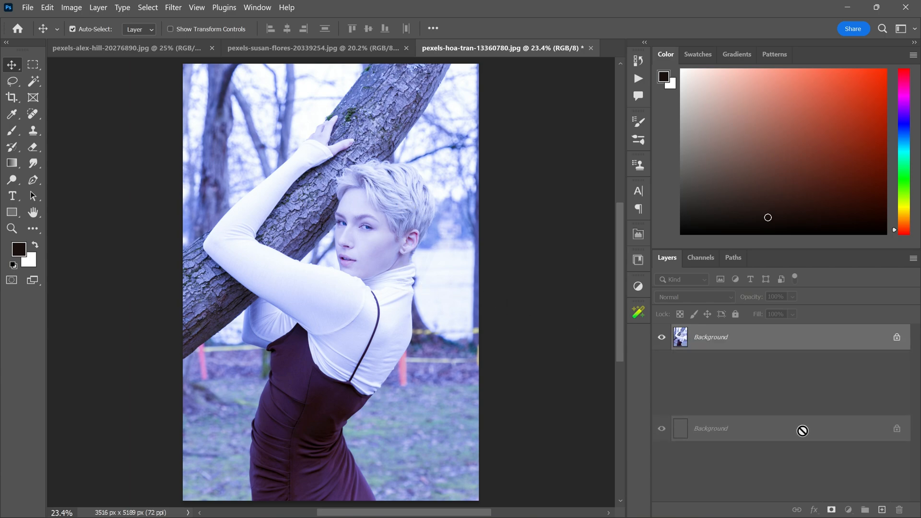
Duplicate the Background layer with Ctrl+J and select the Background copy
key("ctrl+j")
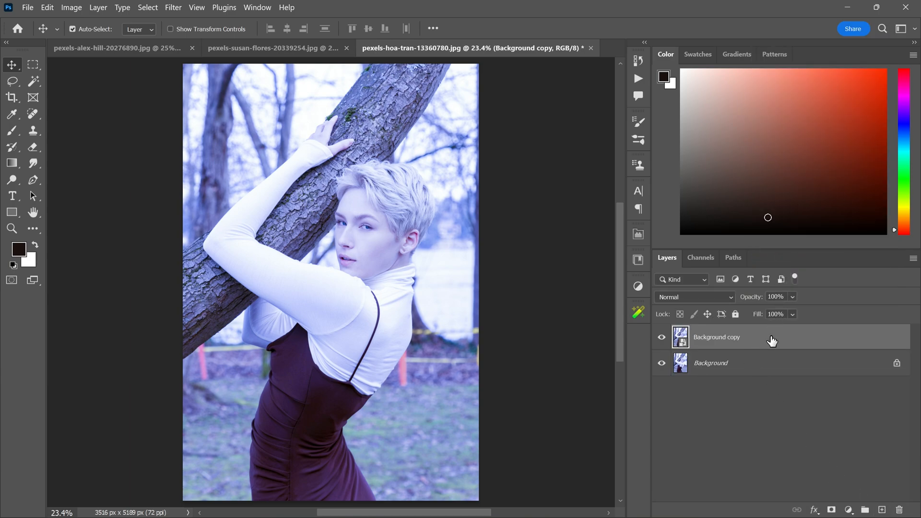
left_click(173, 7)
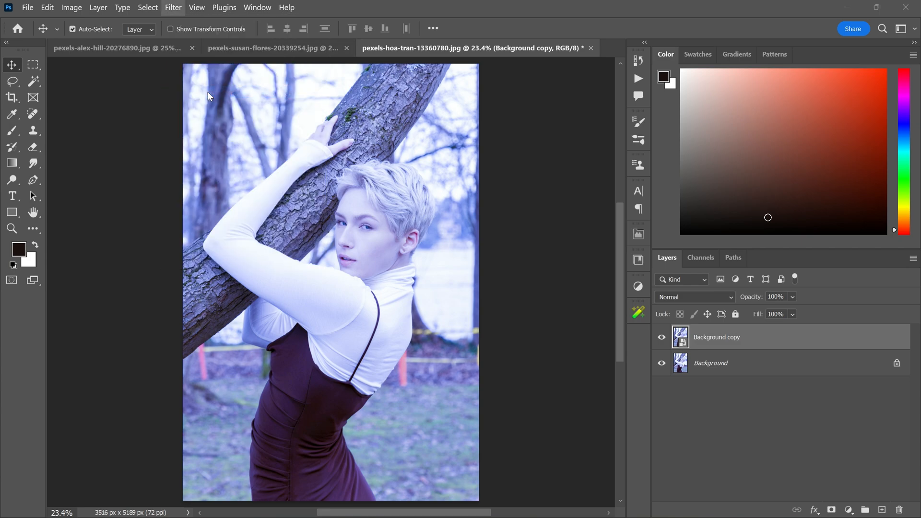
In Camera Raw, sample the white turtleneck for white balance (Temperature +76, Tint -24)
left_click(173, 7)
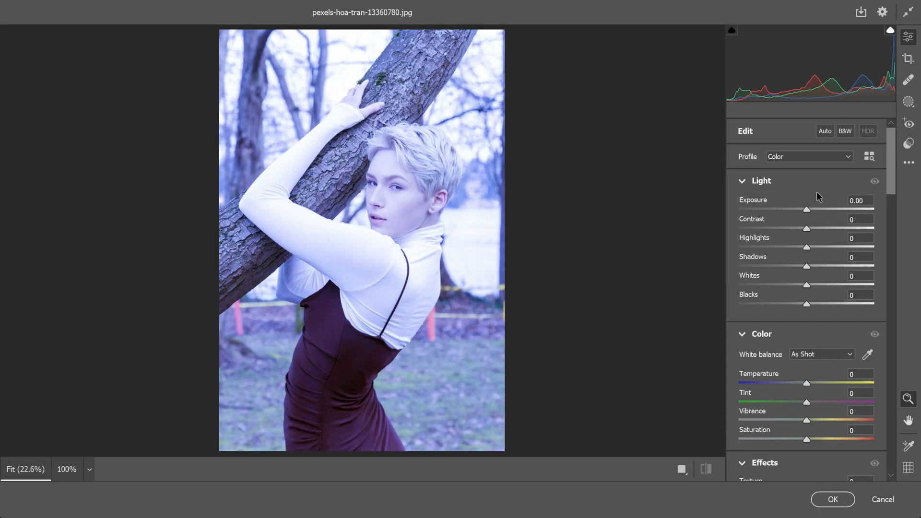
scroll("down", 3)
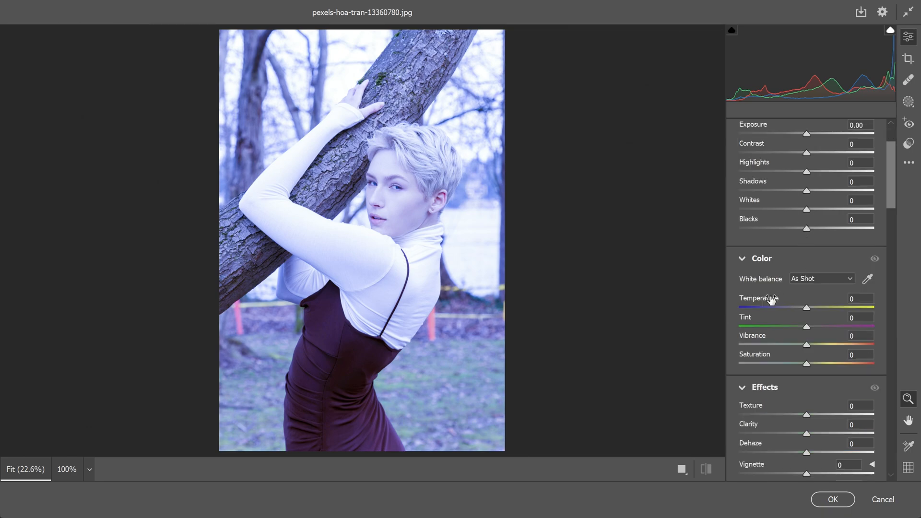
left_click(820, 278)
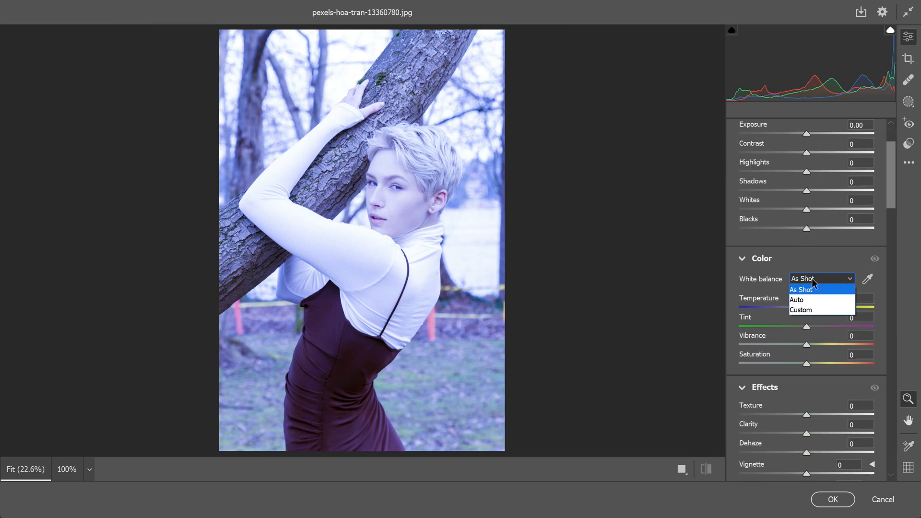
left_click(800, 309)
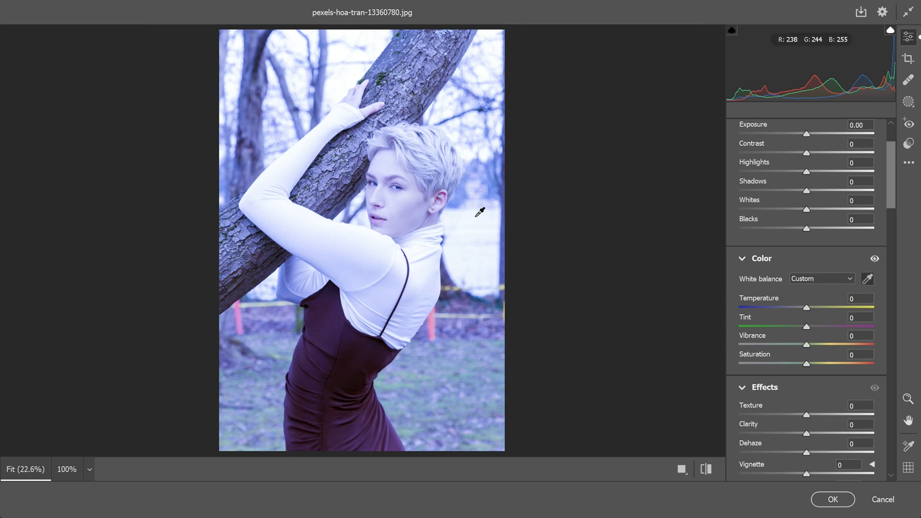
mouse_move(432, 308)
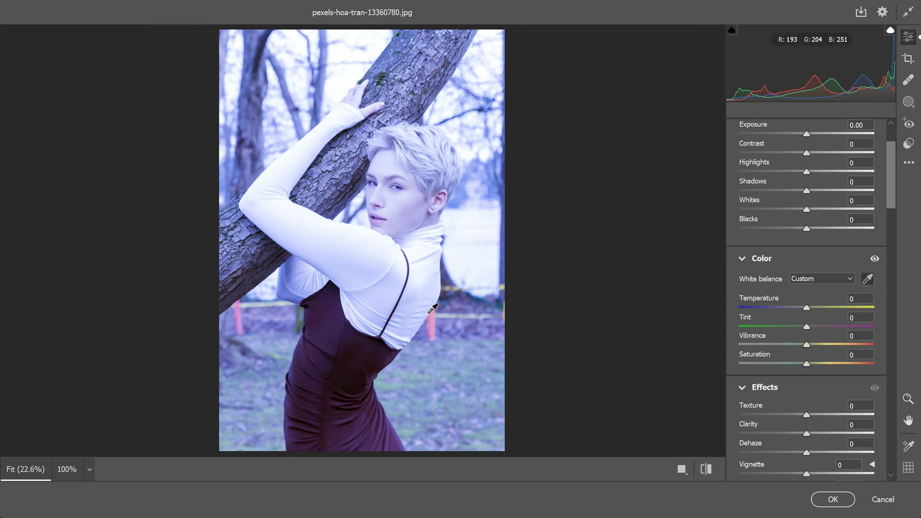
left_click(464, 177)
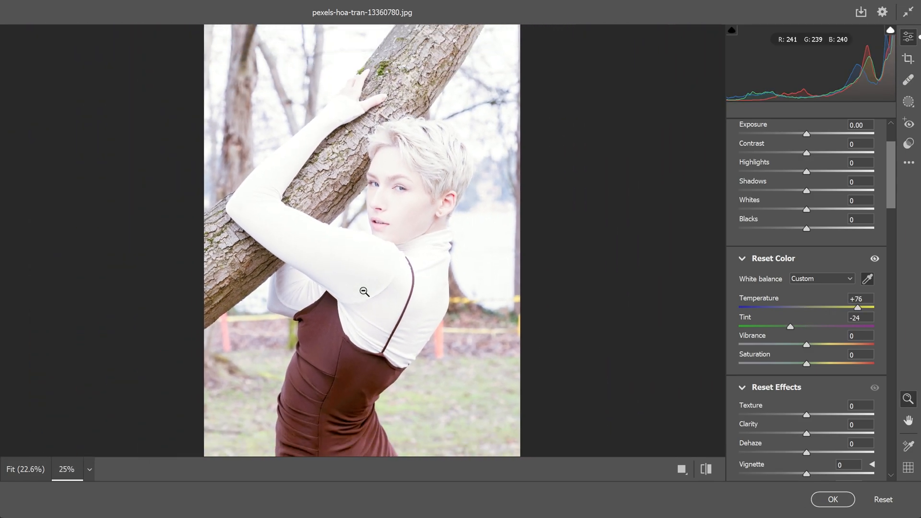
left_click(706, 468)
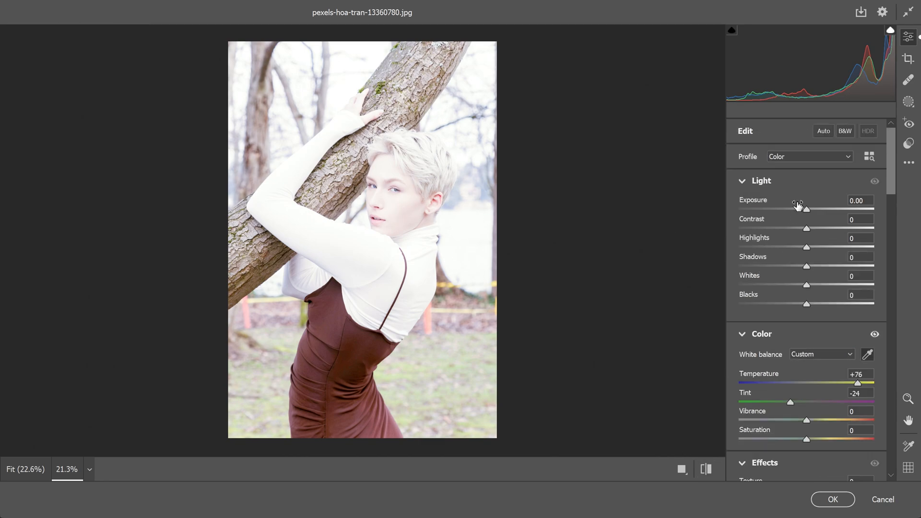
Set Exposure -1.60, Contrast +13, Highlights -41, and lower Shadows, Whites and Blacks
left_click_drag(806, 209, 784, 209)
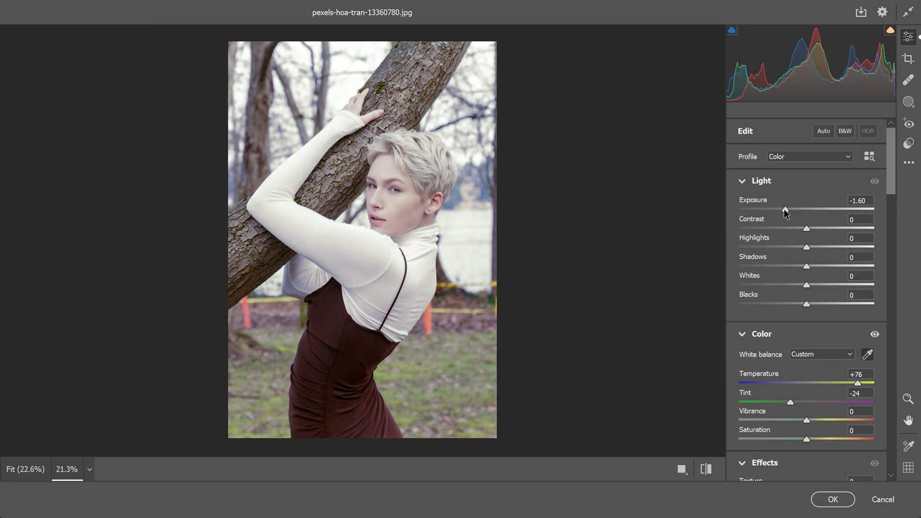
left_click_drag(806, 228, 807, 228)
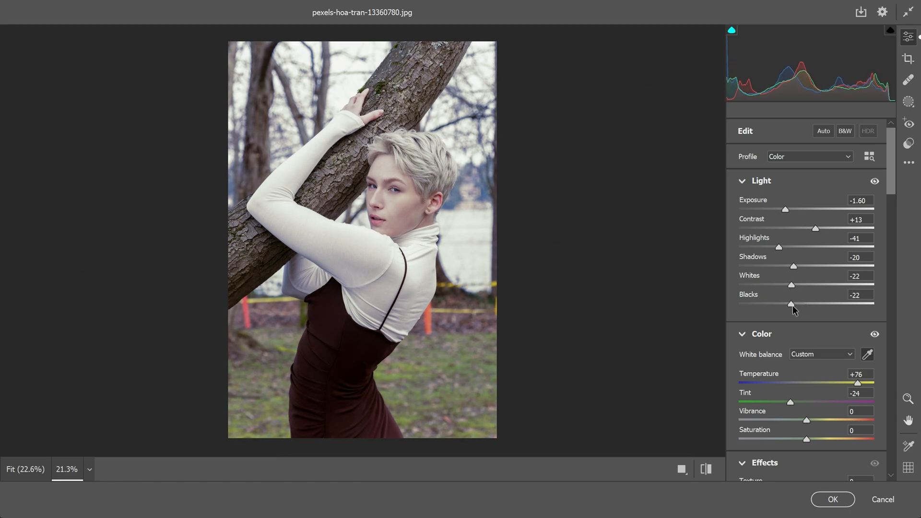
left_click_drag(790, 303, 794, 303)
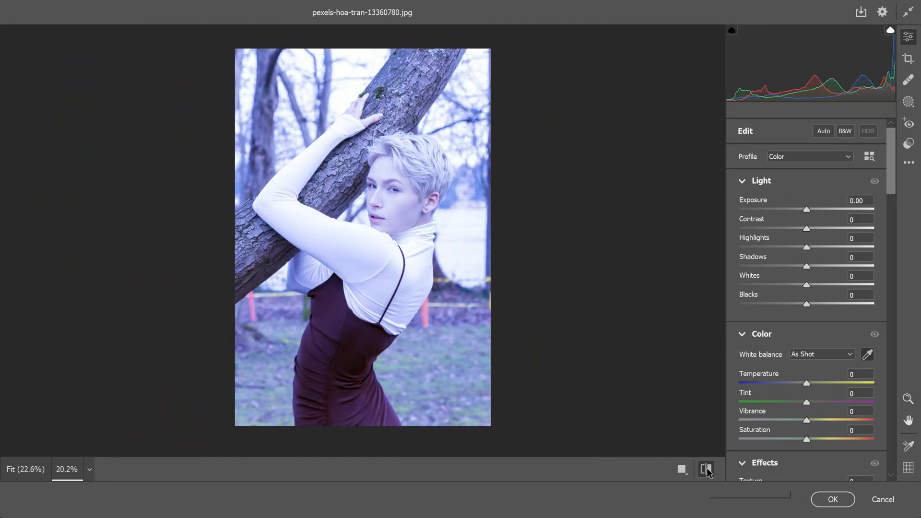
Switch back to the edited view and apply the Camera Raw Filter to the layer
left_click(822, 130)
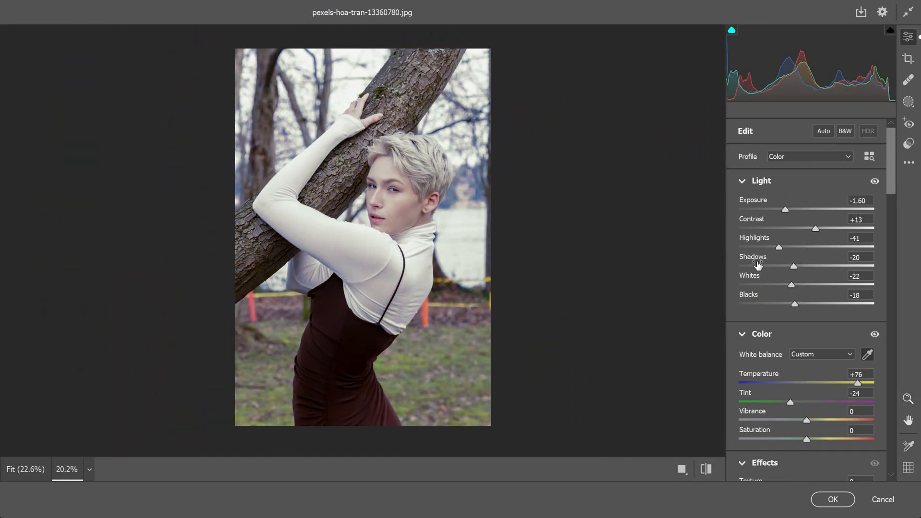
left_click(831, 499)
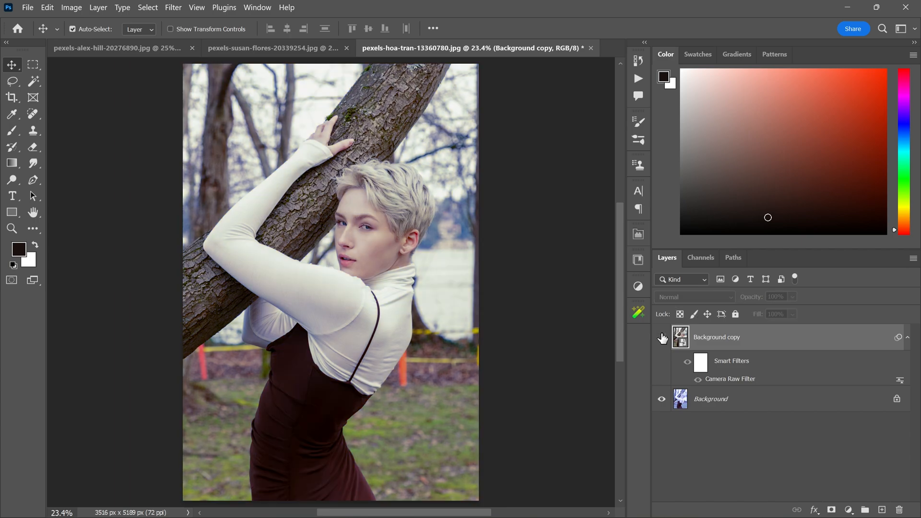